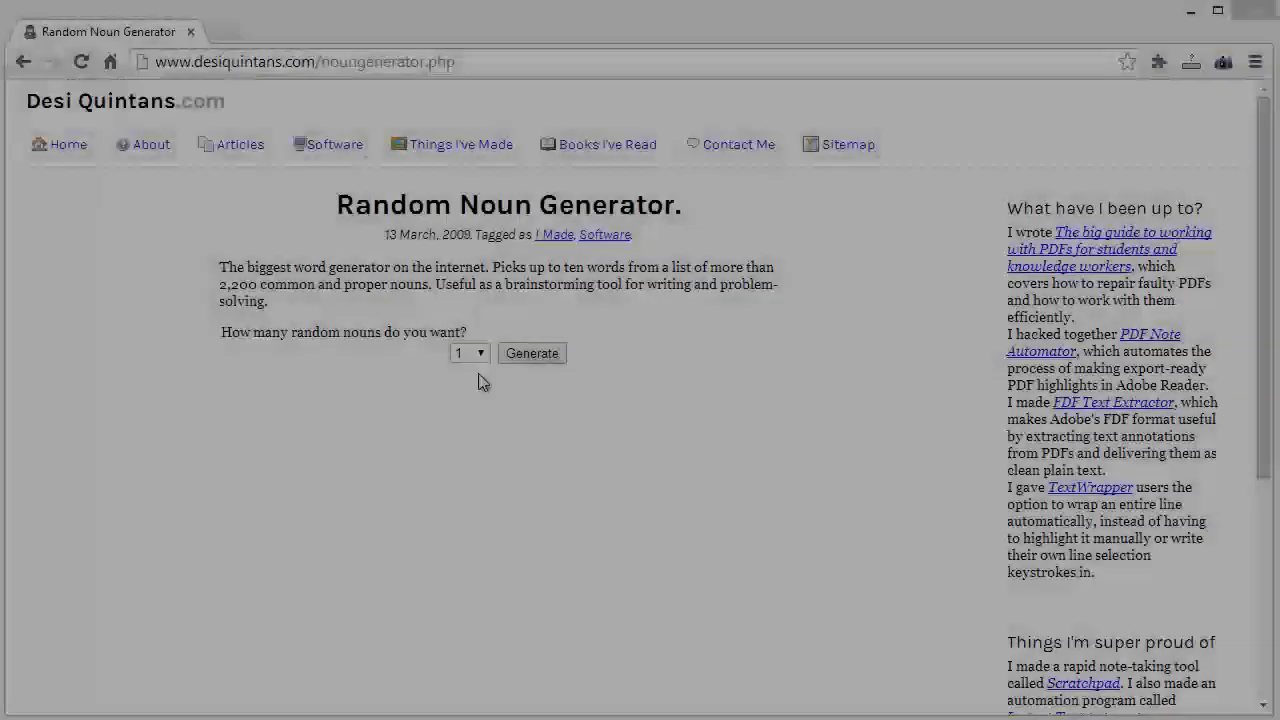
Request 2 nouns from the Random Noun Generator, getting Gold and Scanner
click(469, 352)
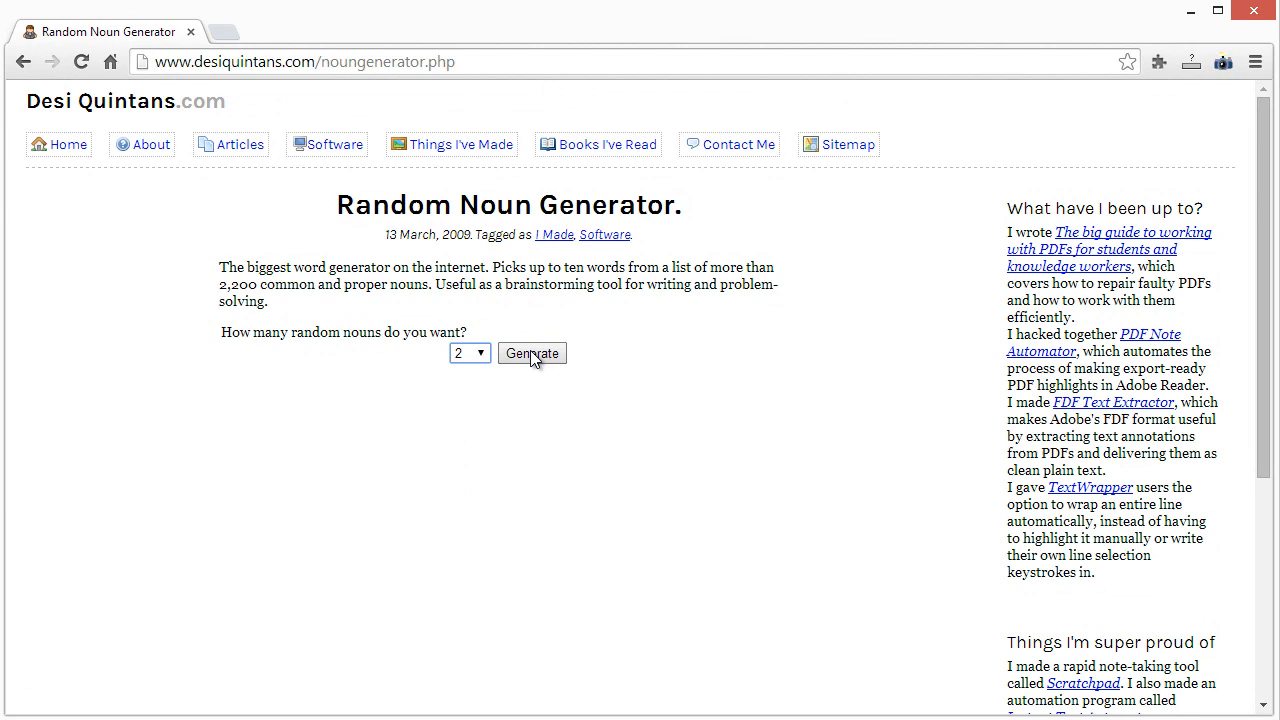
click(532, 353)
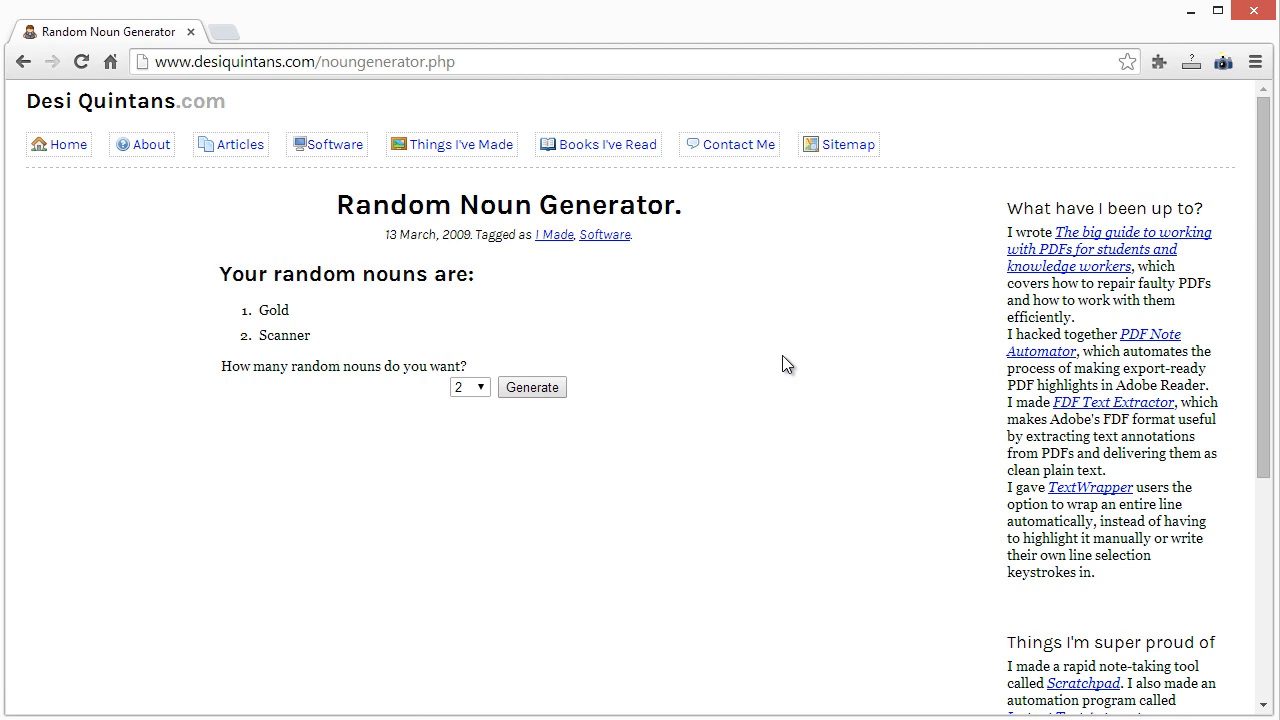
mouse_move(730, 445)
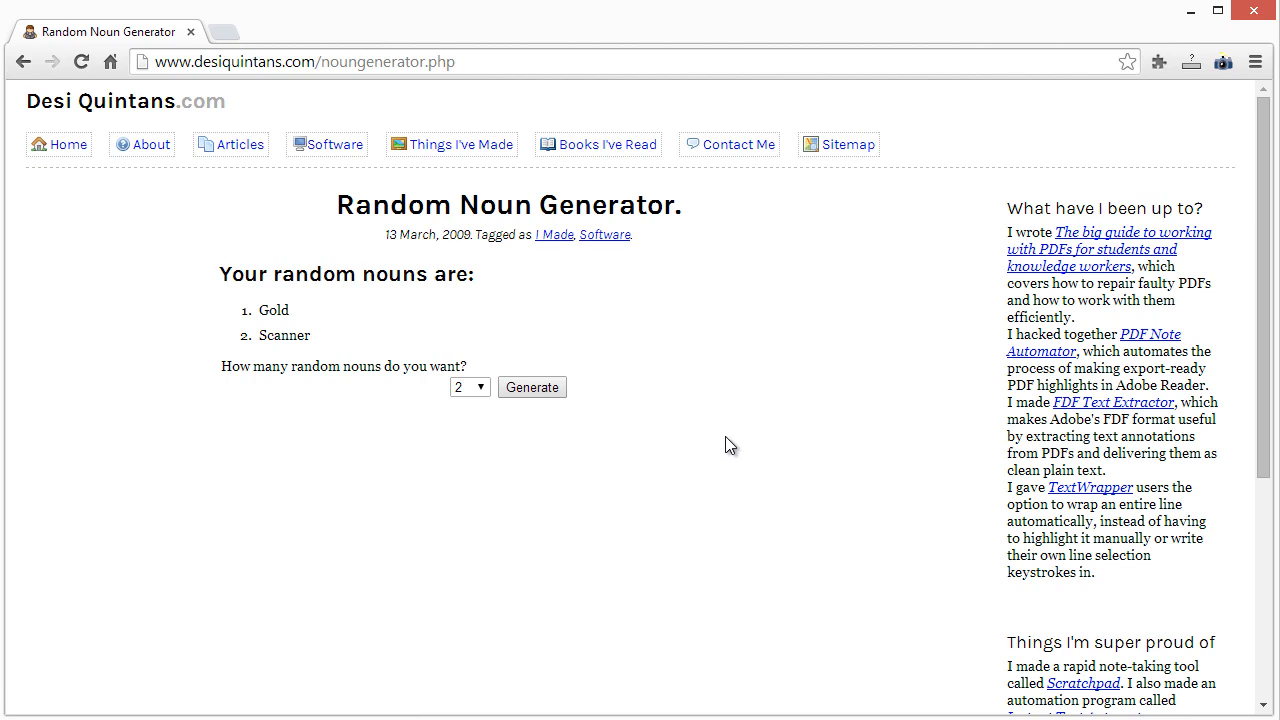
mouse_move(838, 514)
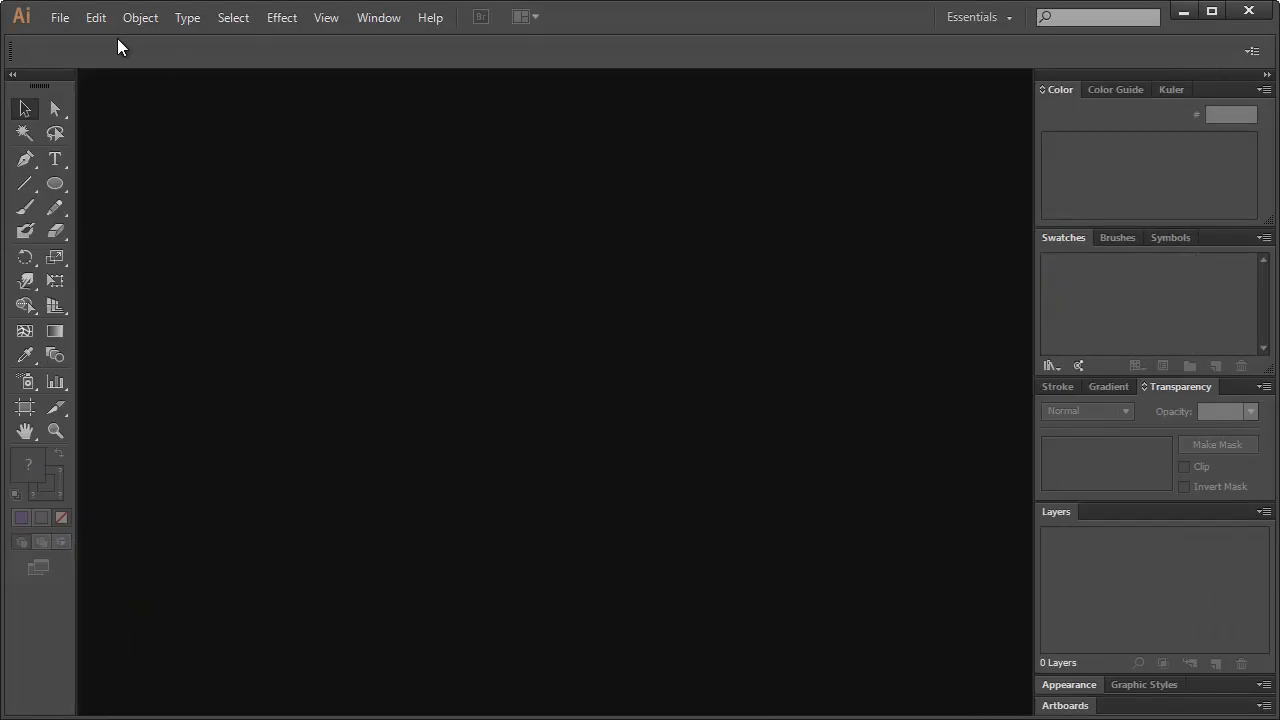
Create a new 660 by 600 pt RGB document, Untitled-3
click(59, 17)
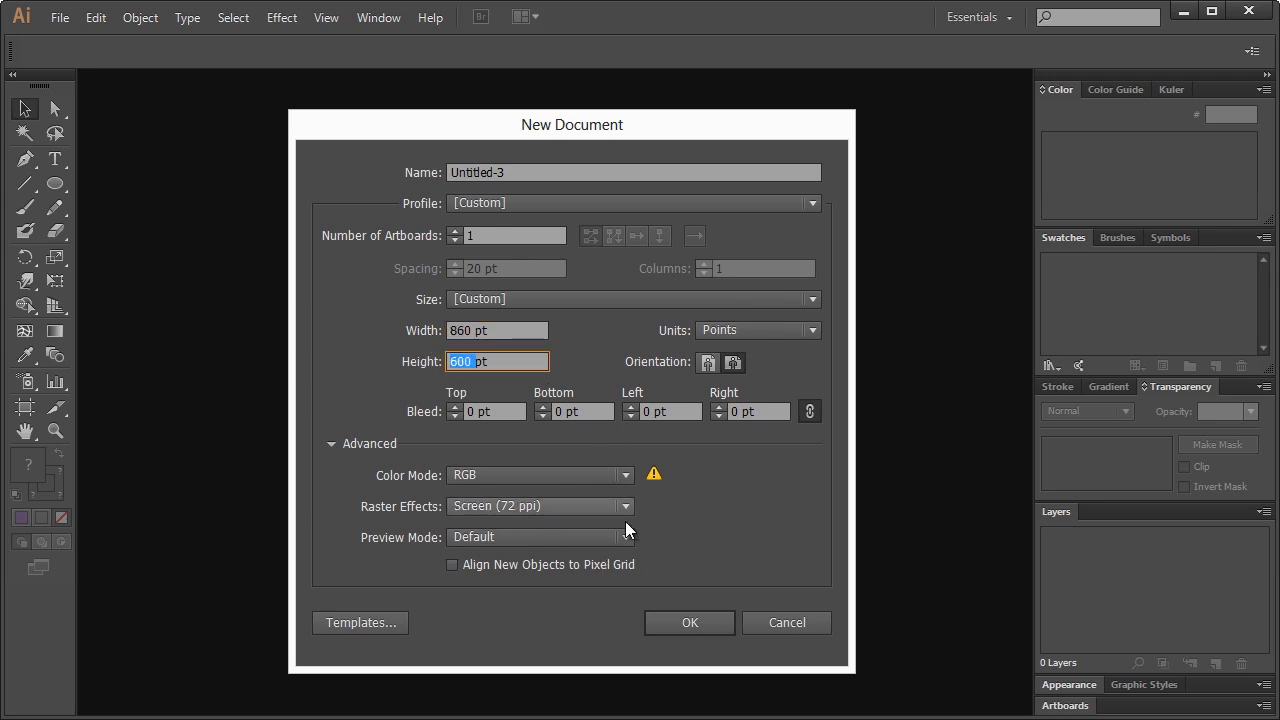
click(689, 622)
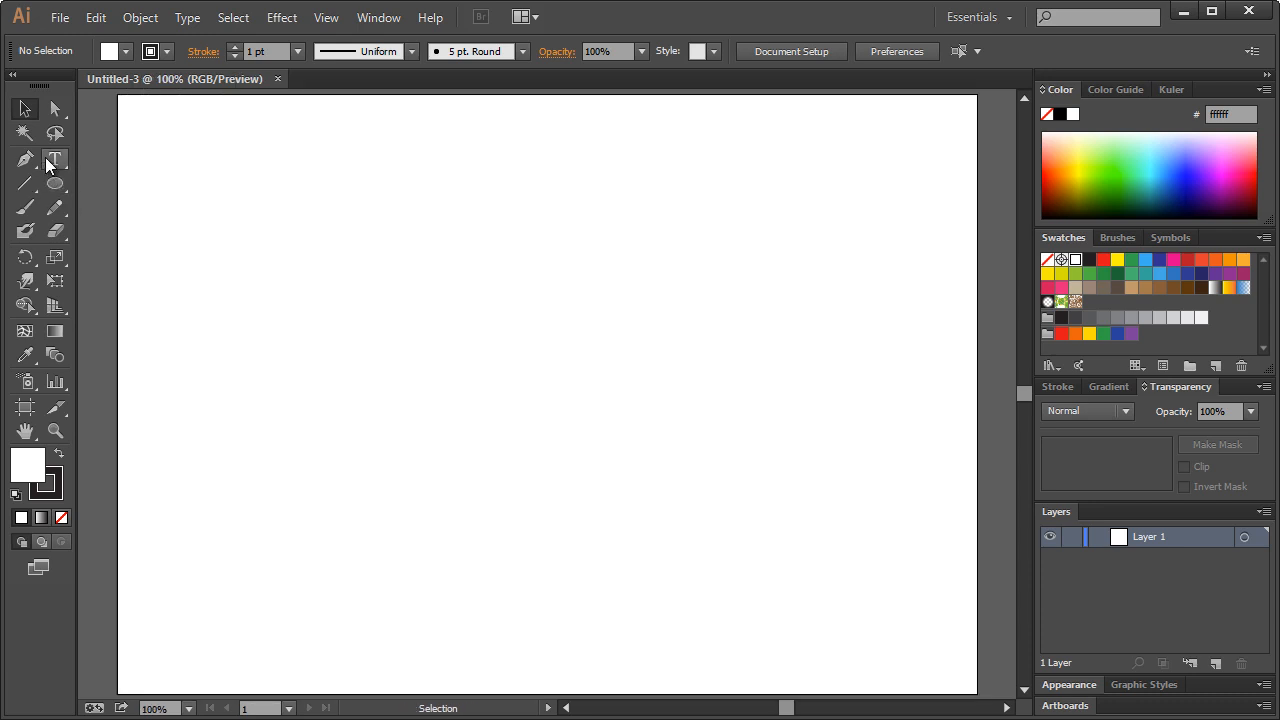
mouse_move(54, 158)
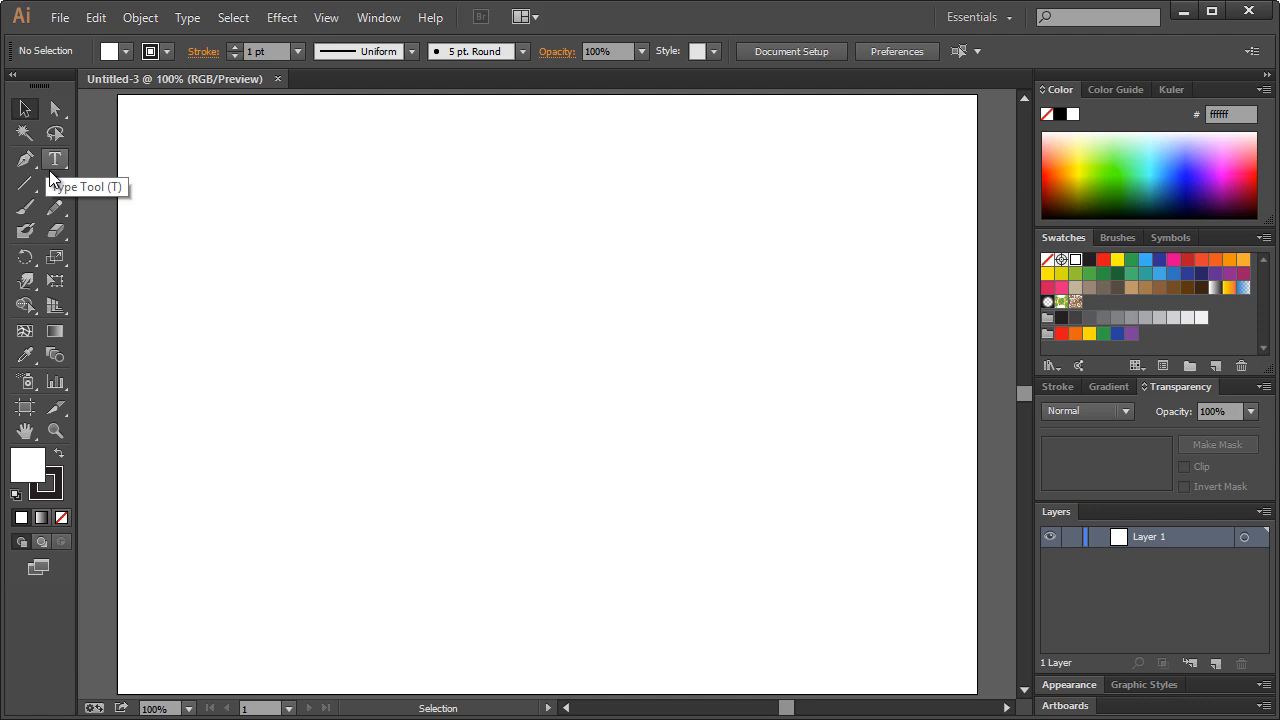
mouse_move(25, 182)
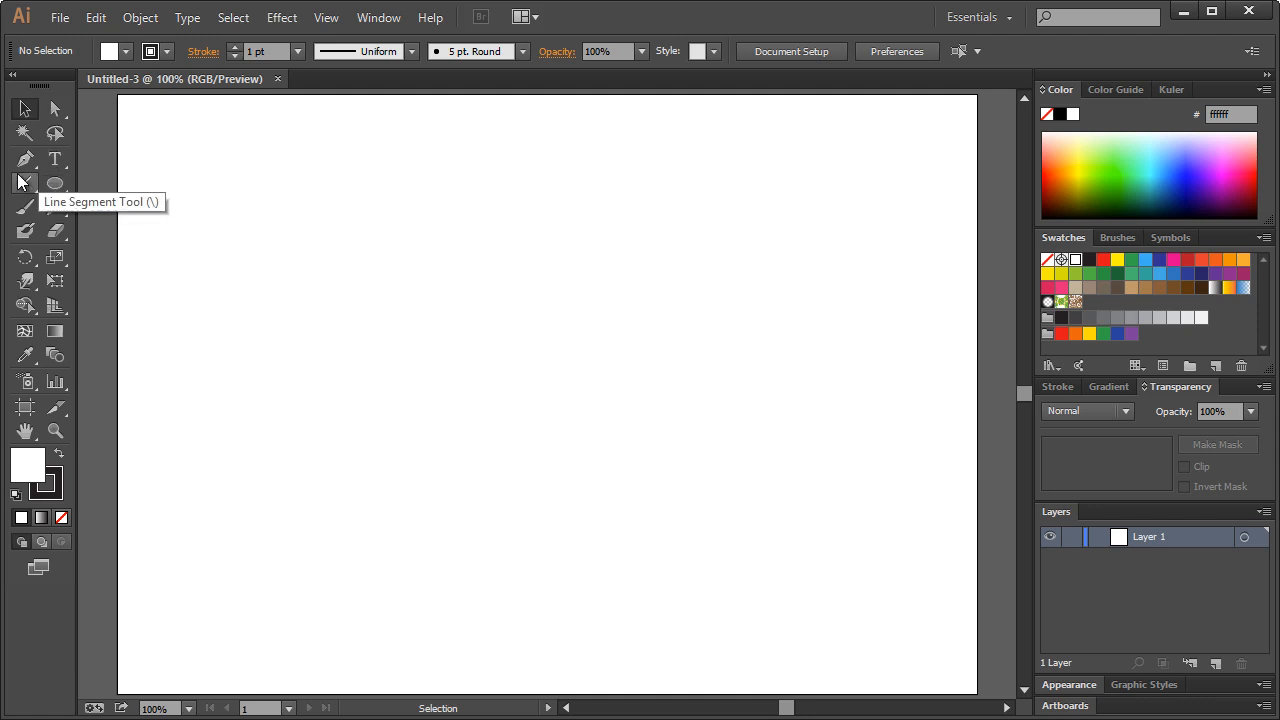
mouse_move(277, 157)
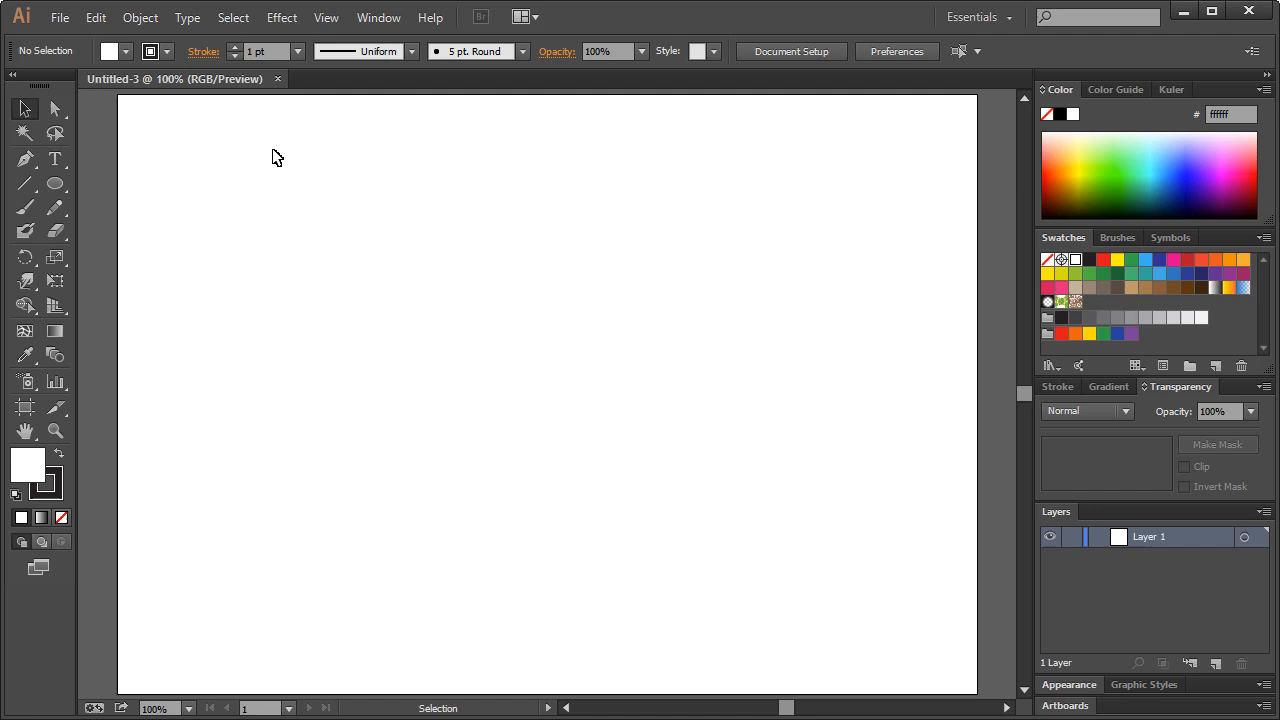
mouse_move(444, 413)
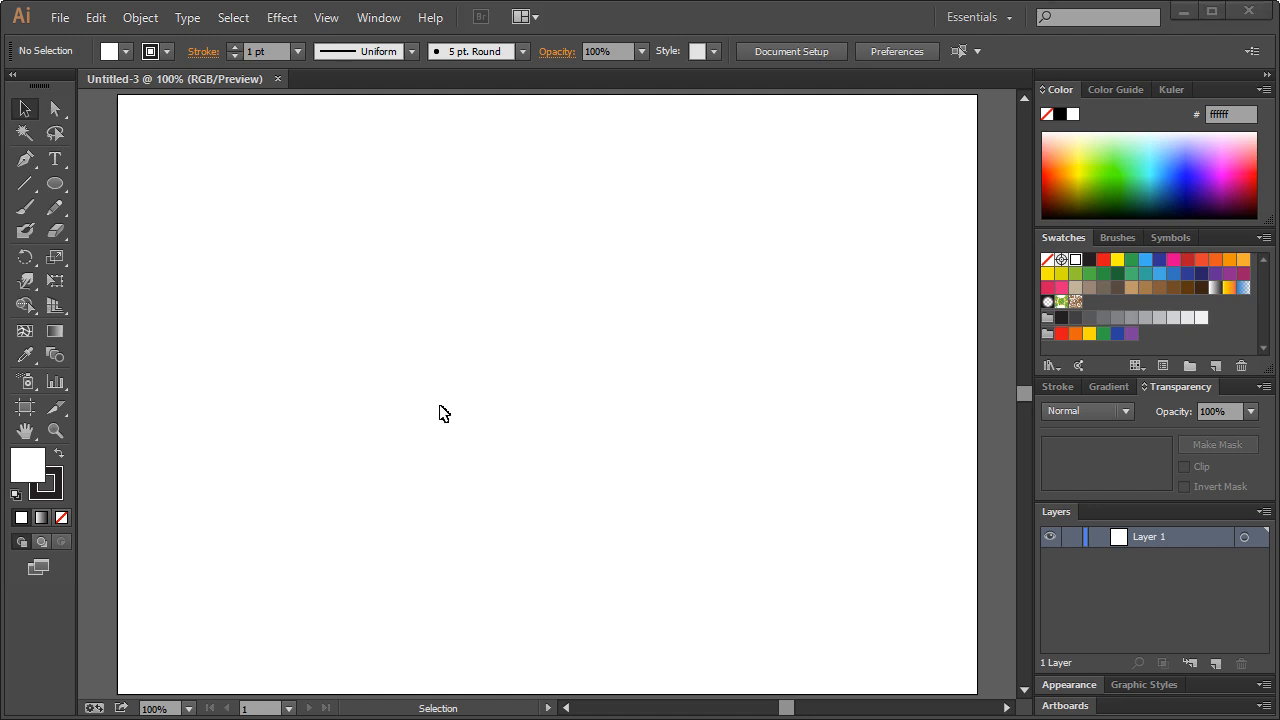
mouse_move(453, 373)
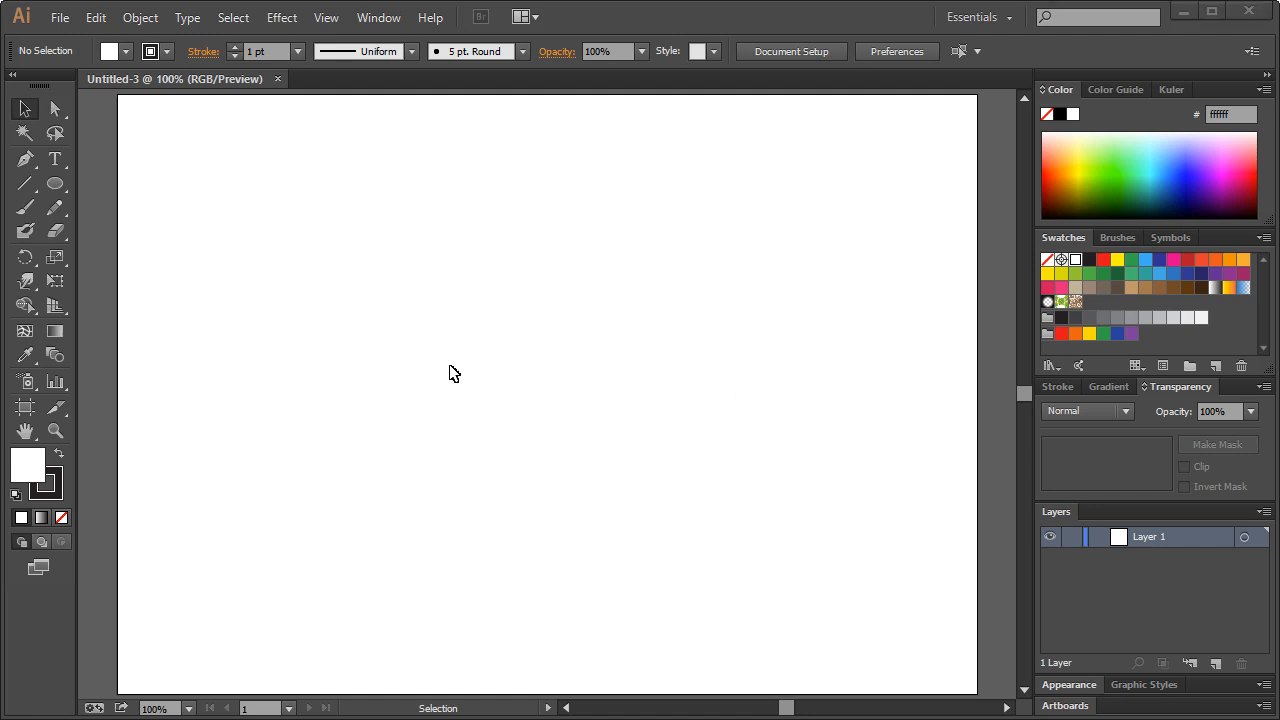
mouse_move(613, 361)
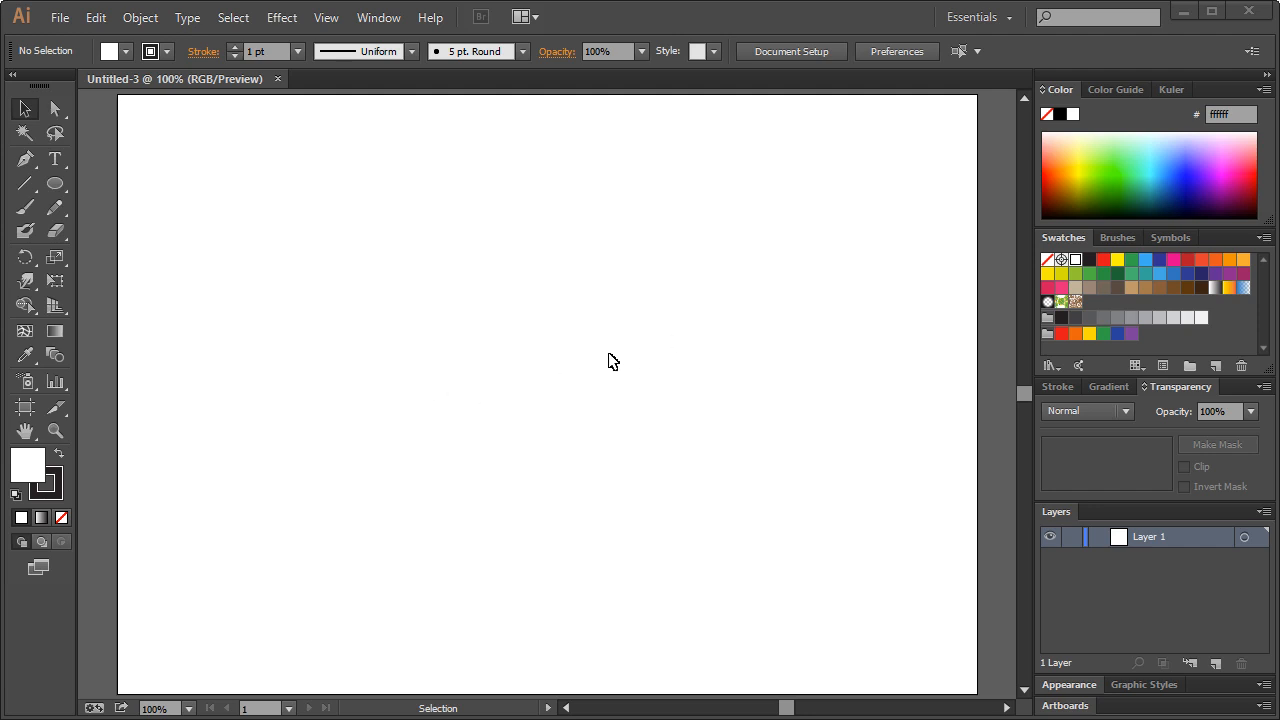
mouse_move(485, 410)
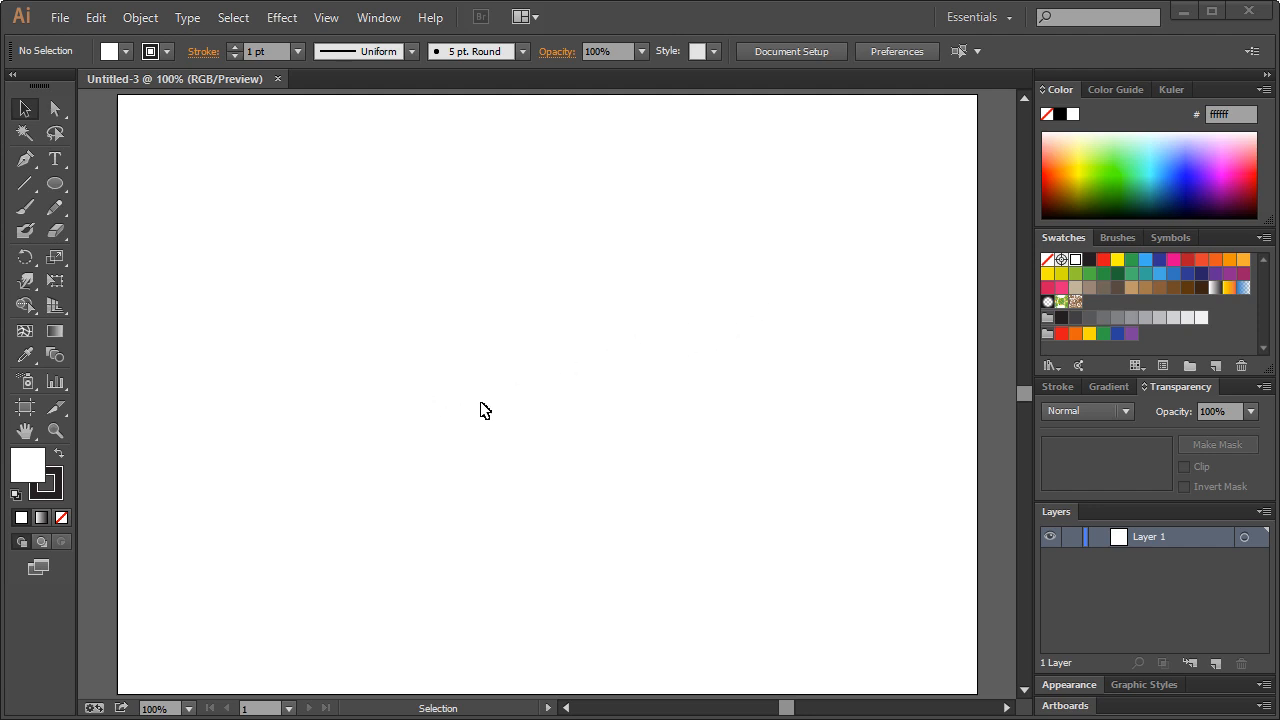
mouse_move(540, 367)
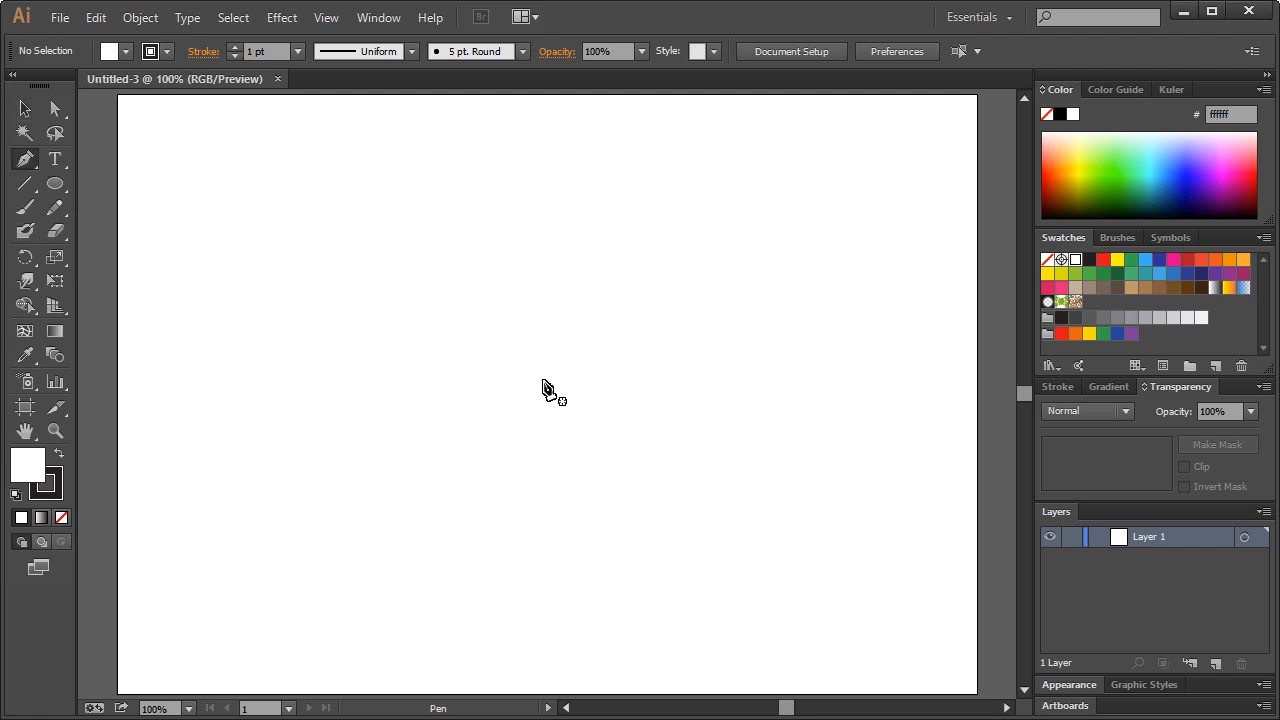
mouse_move(495, 435)
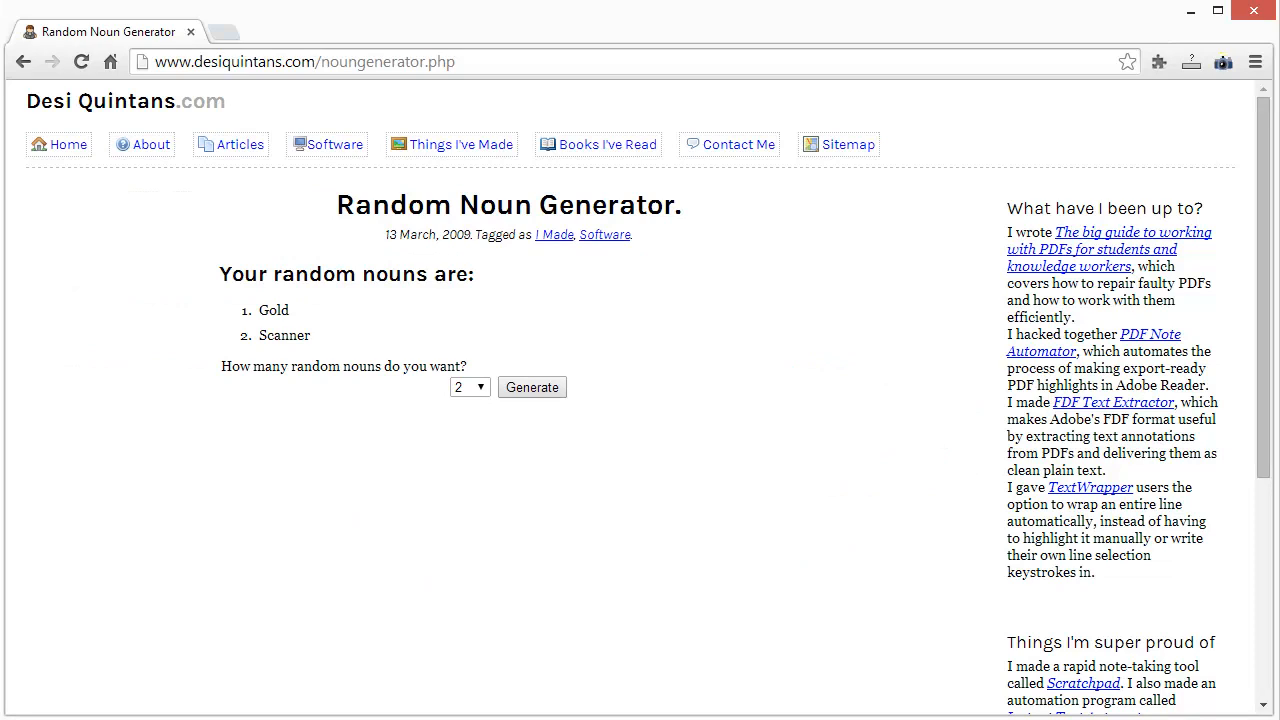
Search Google Images for 'gold bar' and scroll through the photo results
click(300, 61)
text(images.g)
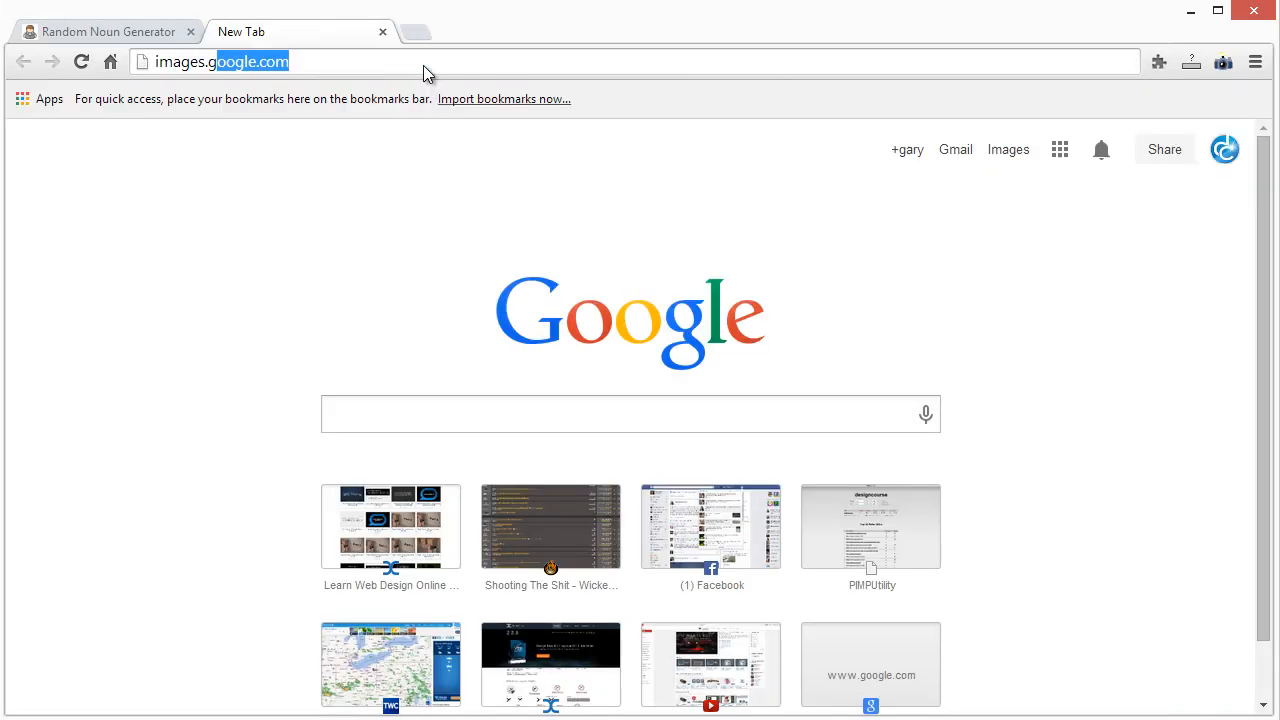
key(Return)
text(gold bar)
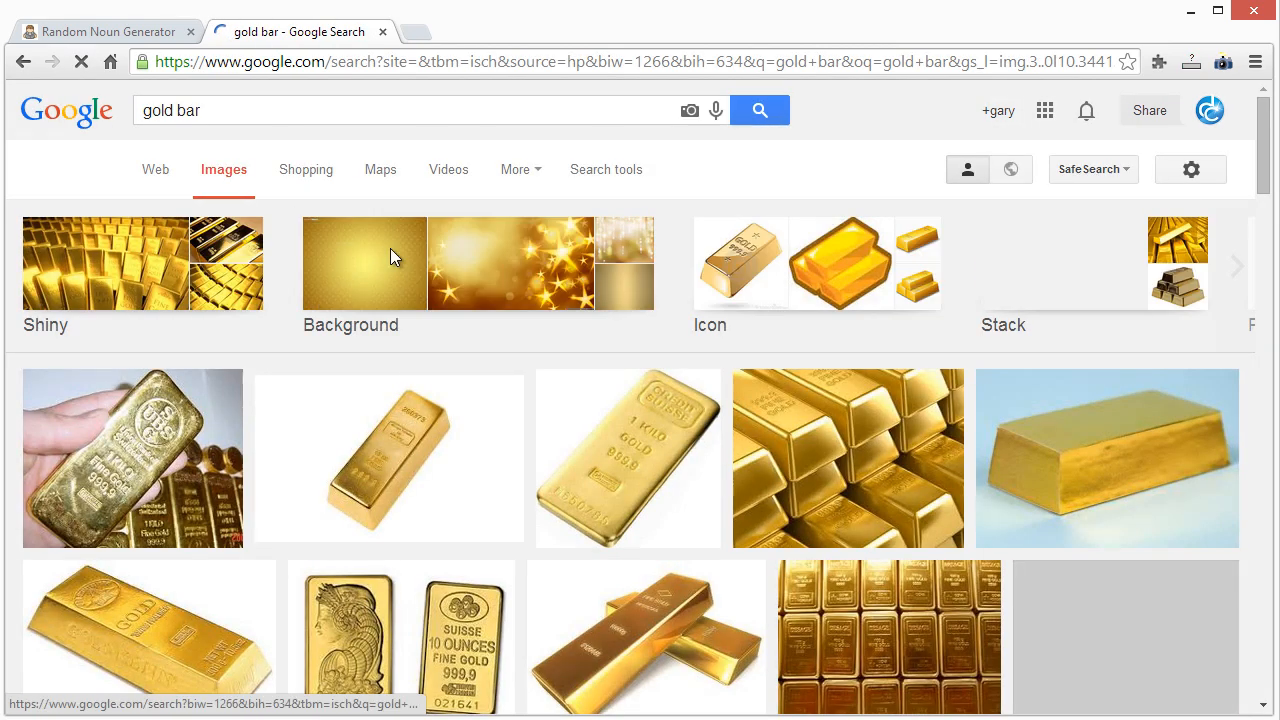
scroll(down, 3)
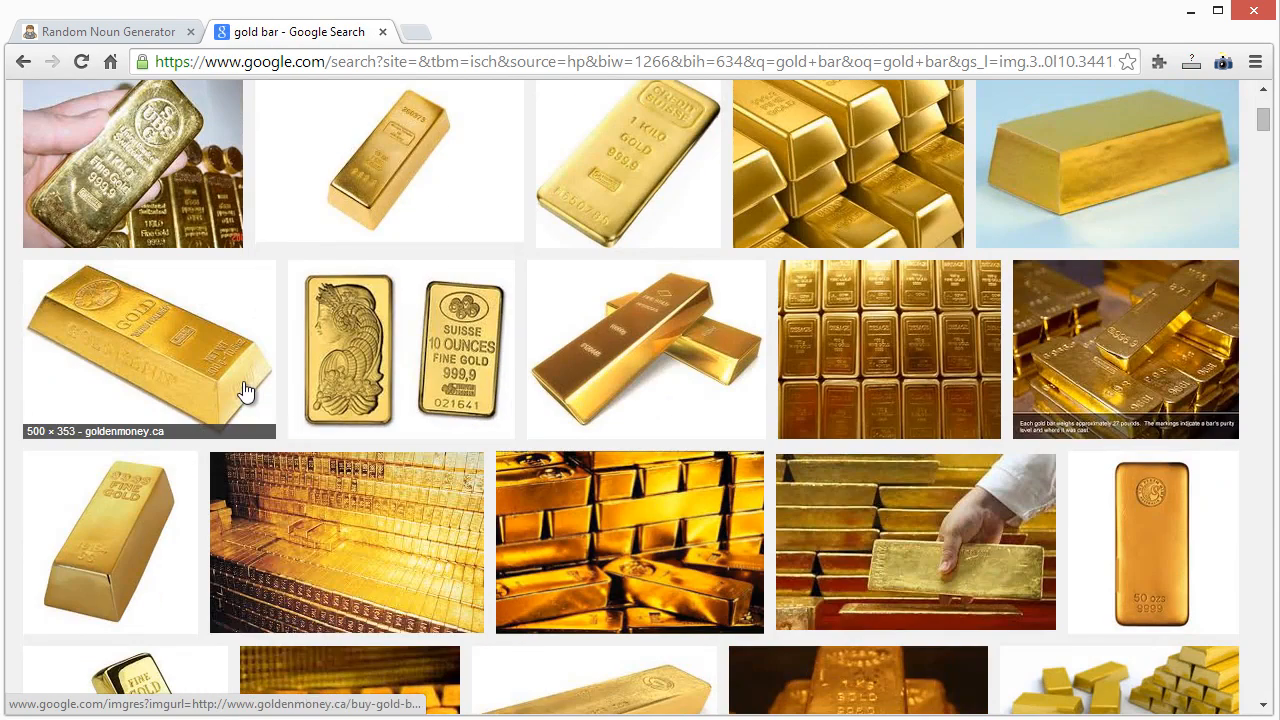
mouse_move(105, 580)
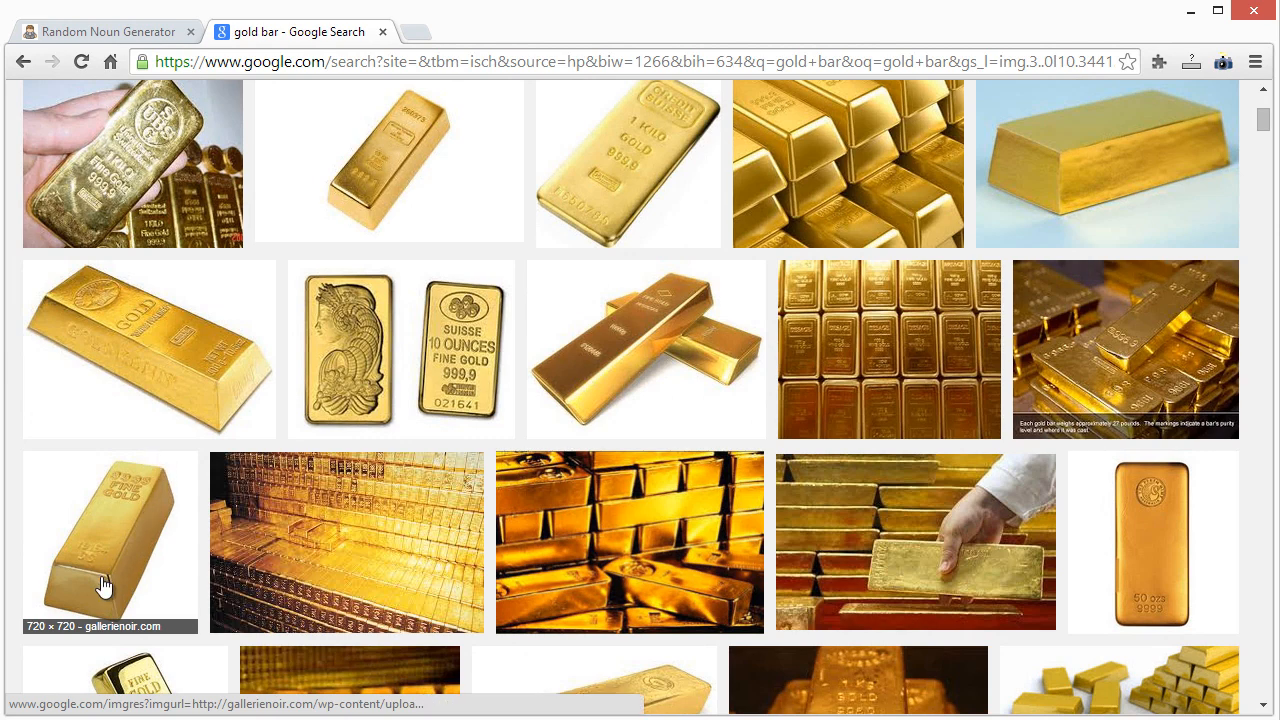
mouse_move(377, 478)
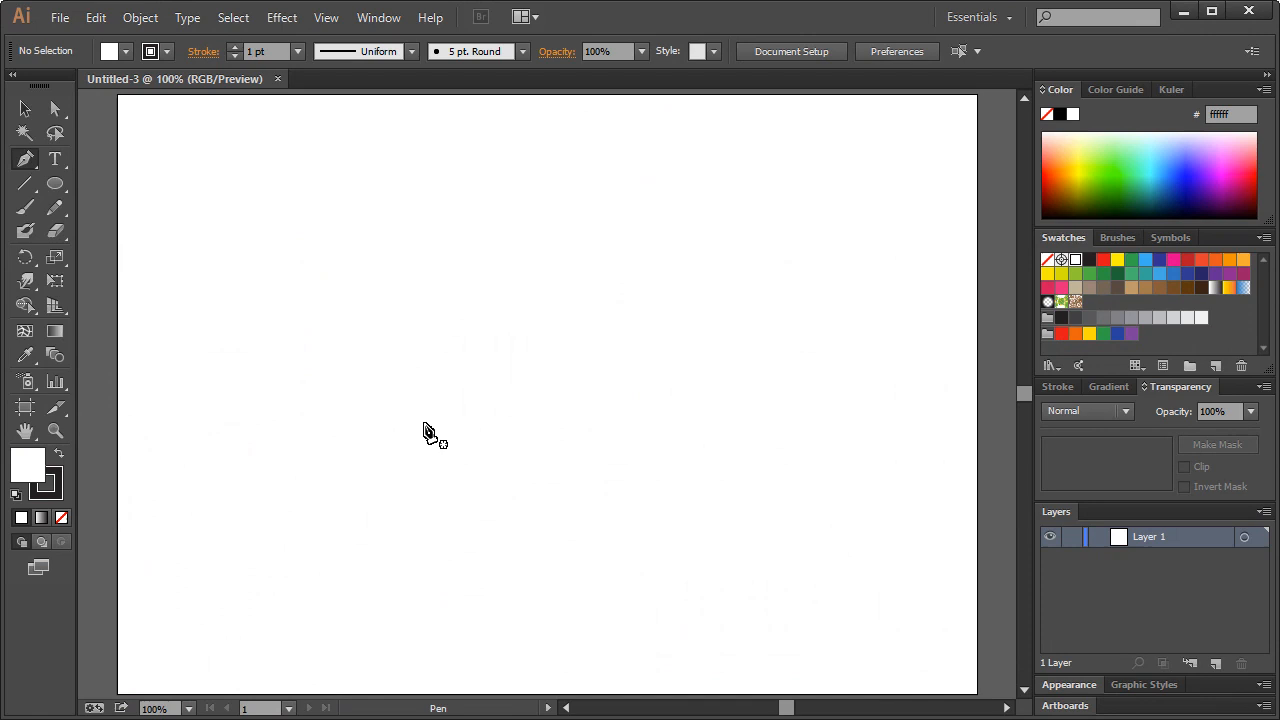
mouse_move(548, 418)
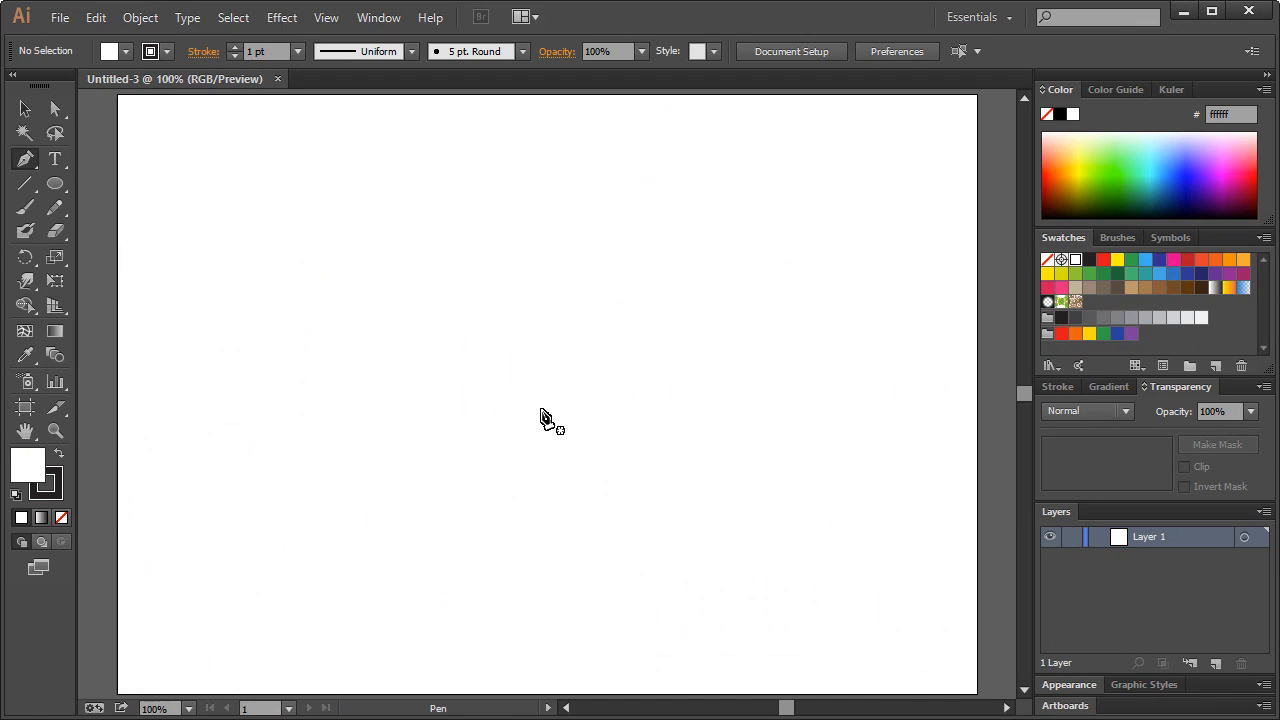
Draw the slanted gold bar outline and give its top face an orange radial gradient
click(487, 372)
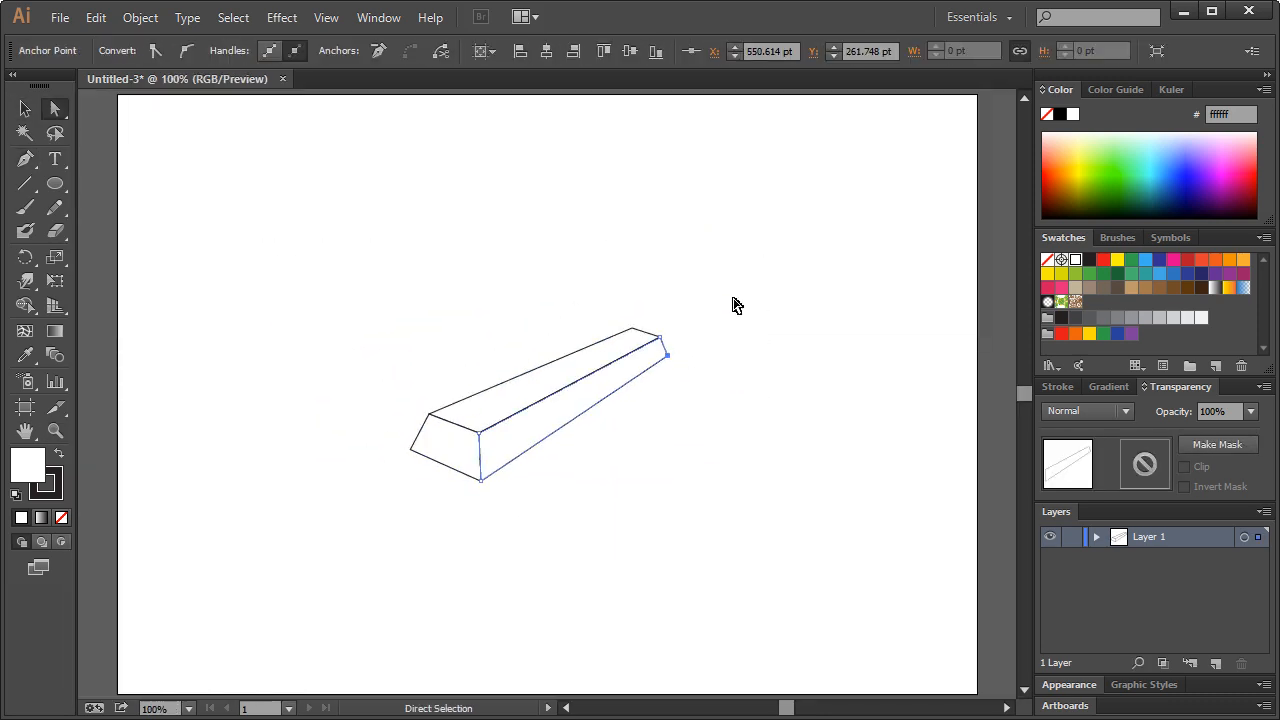
click(722, 312)
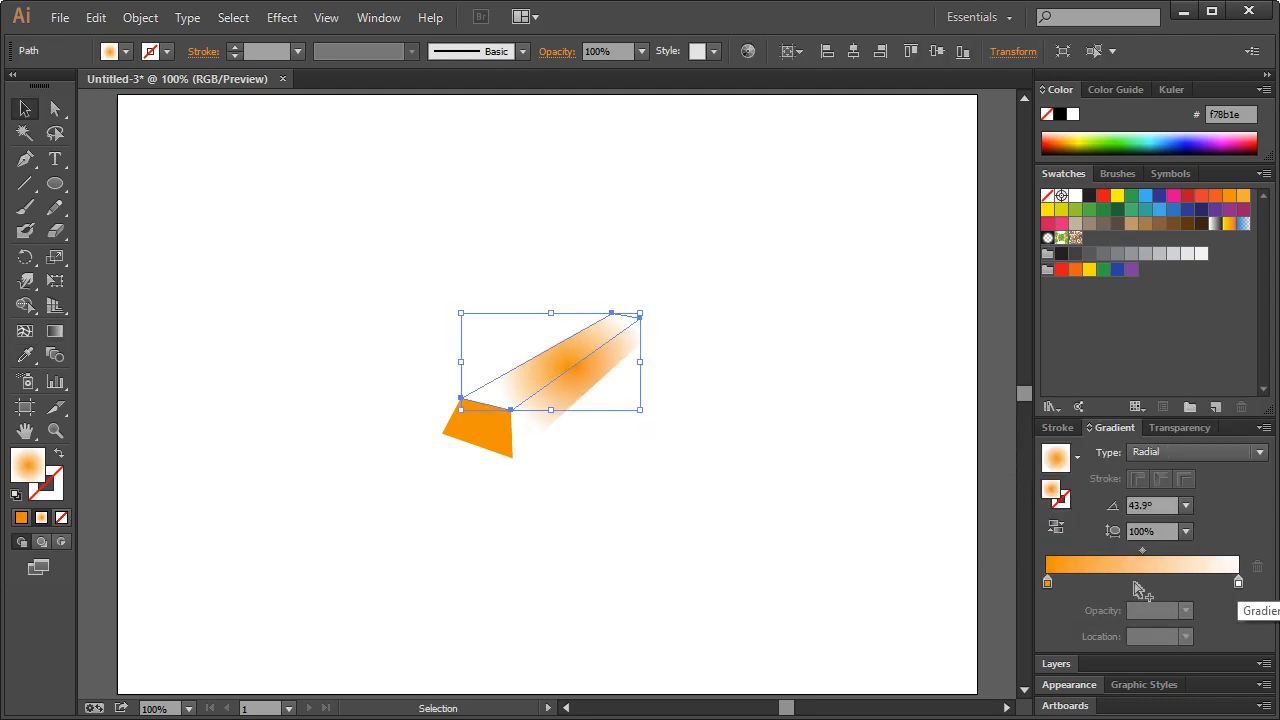
Give the bar's long side face a yellow-orange gradient and draw dark edge lines
click(1141, 565)
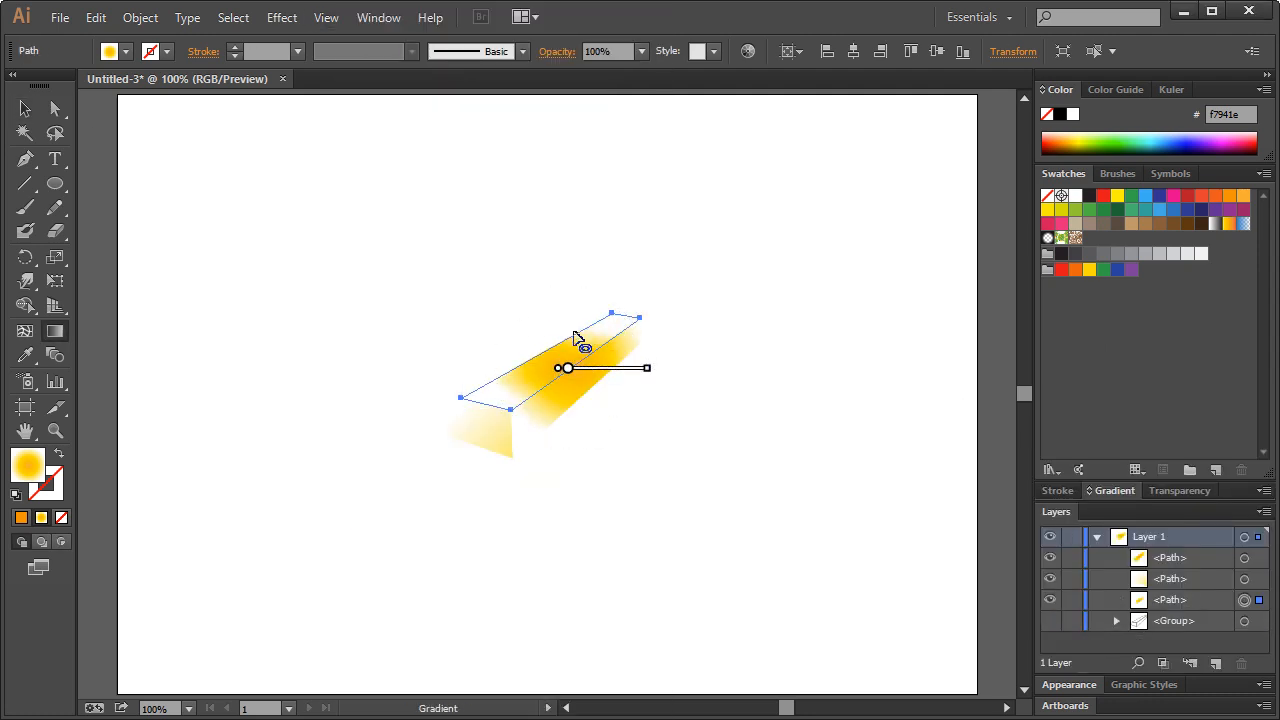
click(589, 263)
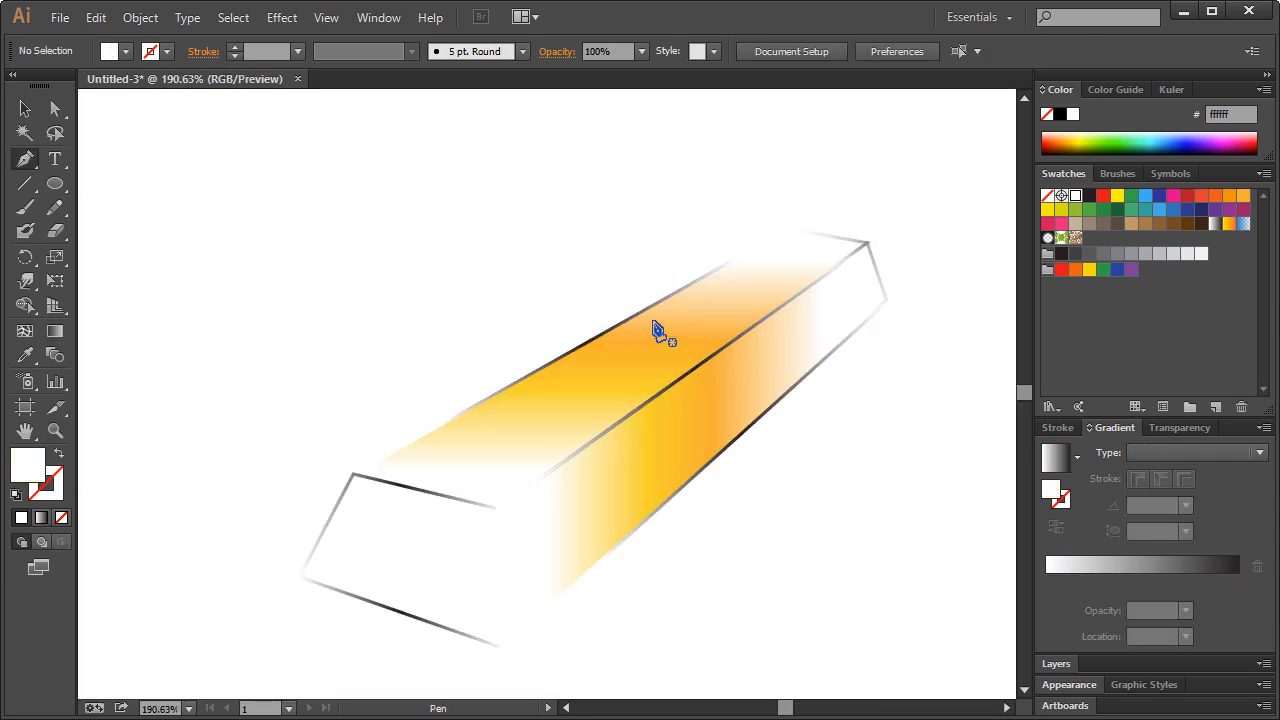
Draw a dotted grey scanner head atop the bar, then duplicate it with yellow edges
click(640, 340)
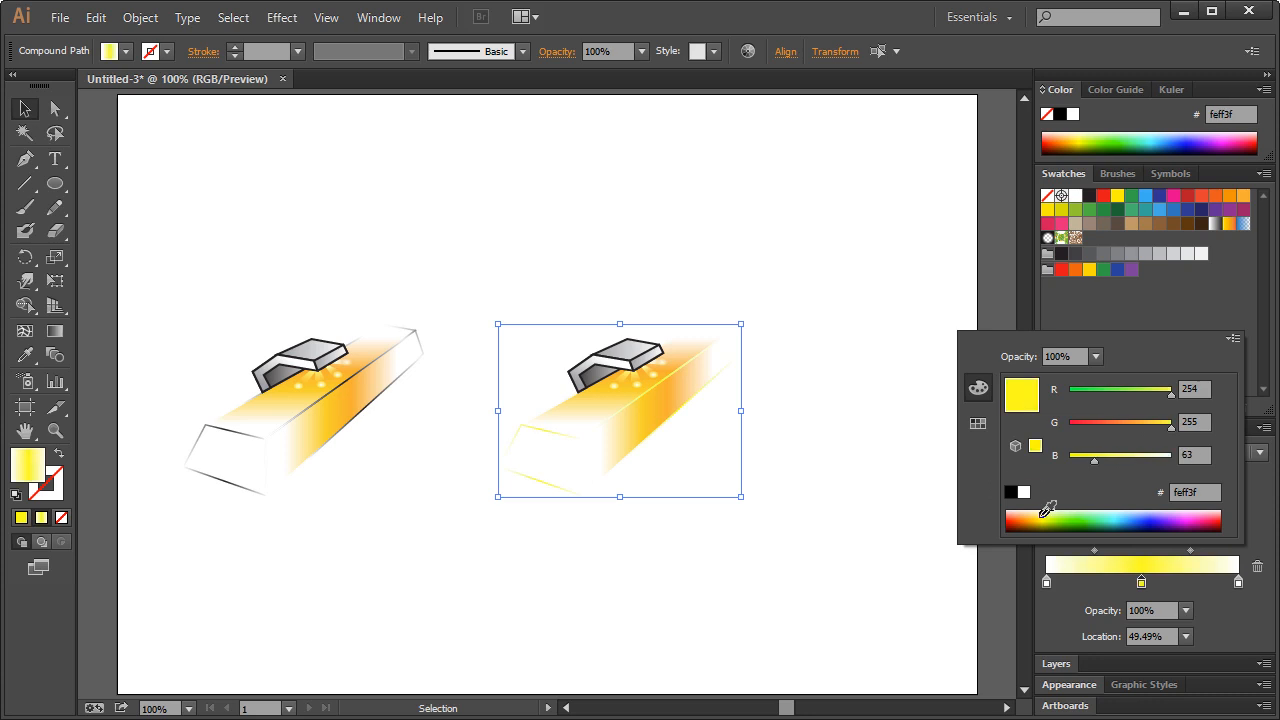
Shade the scanner grey and add a full-artboard radial grey gradient rectangle behind the bar
click(840, 522)
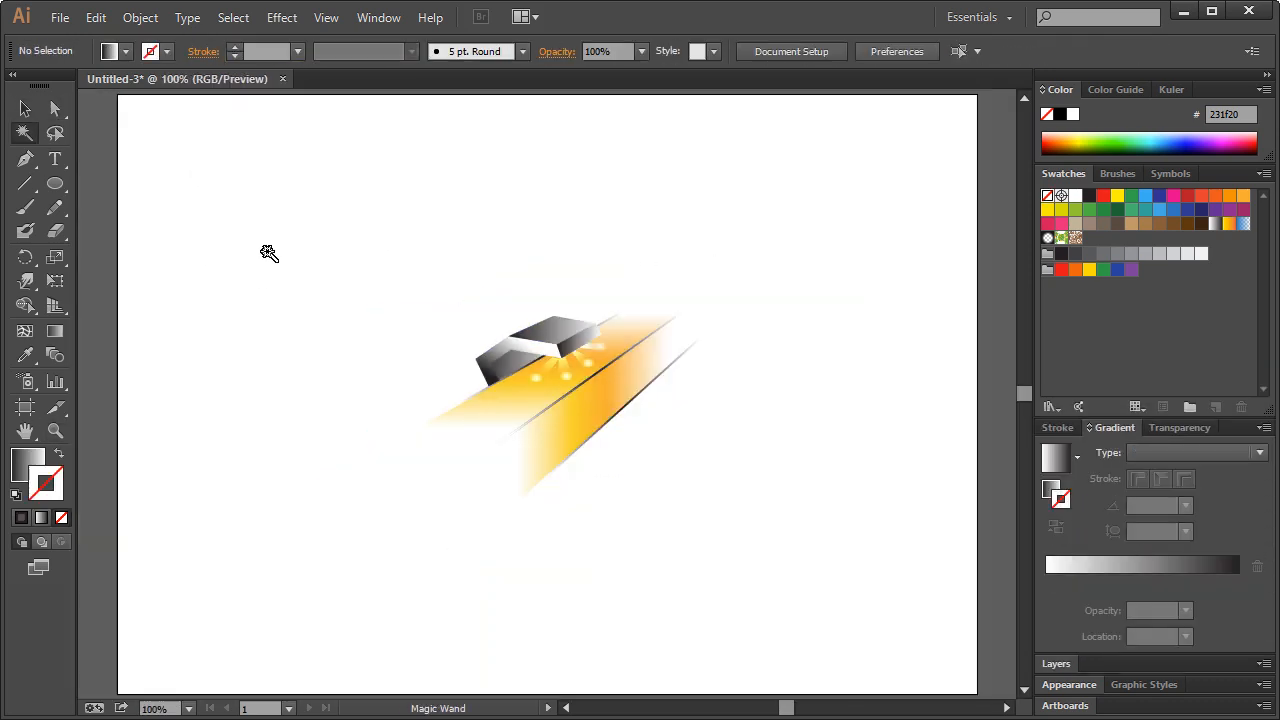
click(1180, 538)
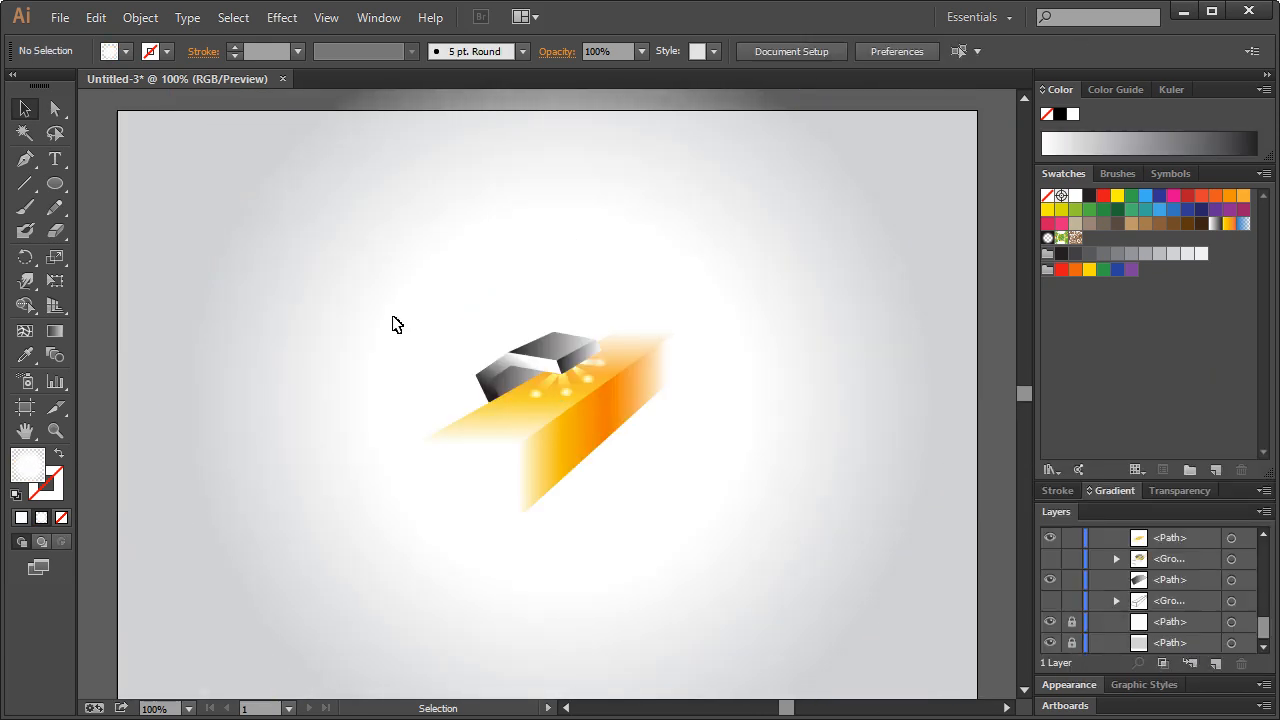
Change the bar face's 90° linear gradient to multi-stop yellow and orange
click(1116, 490)
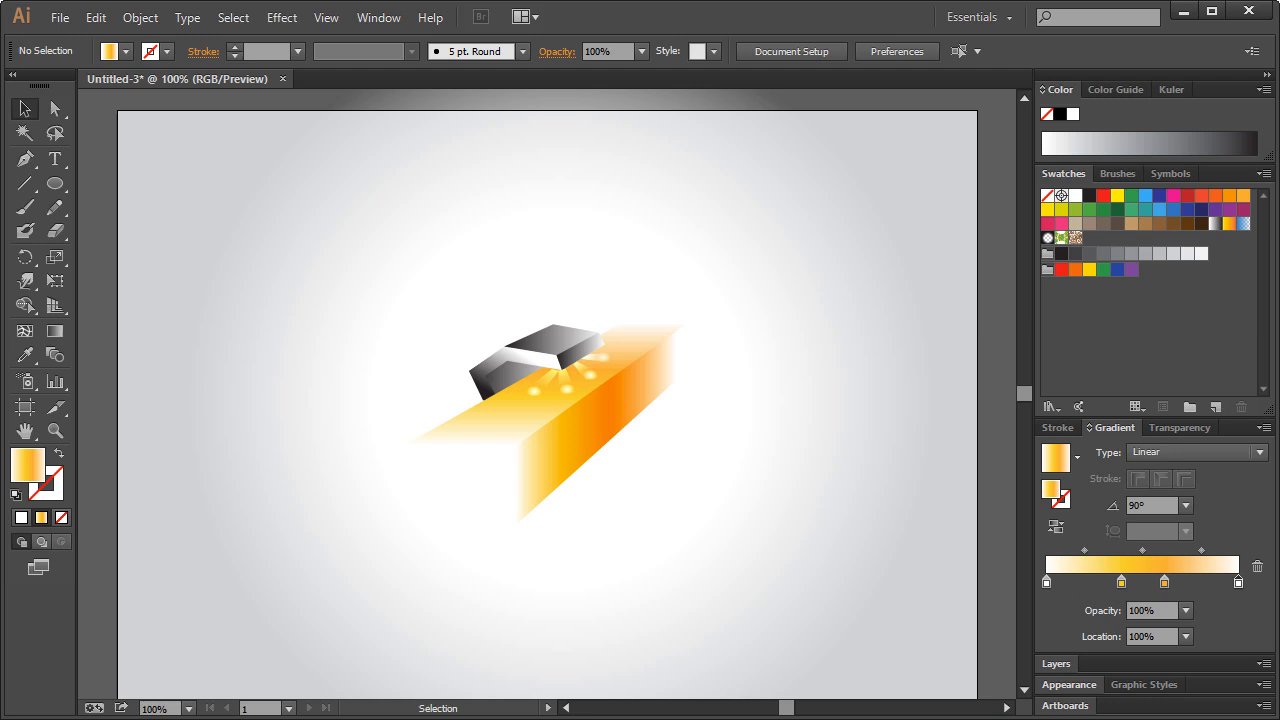
mouse_move(820, 432)
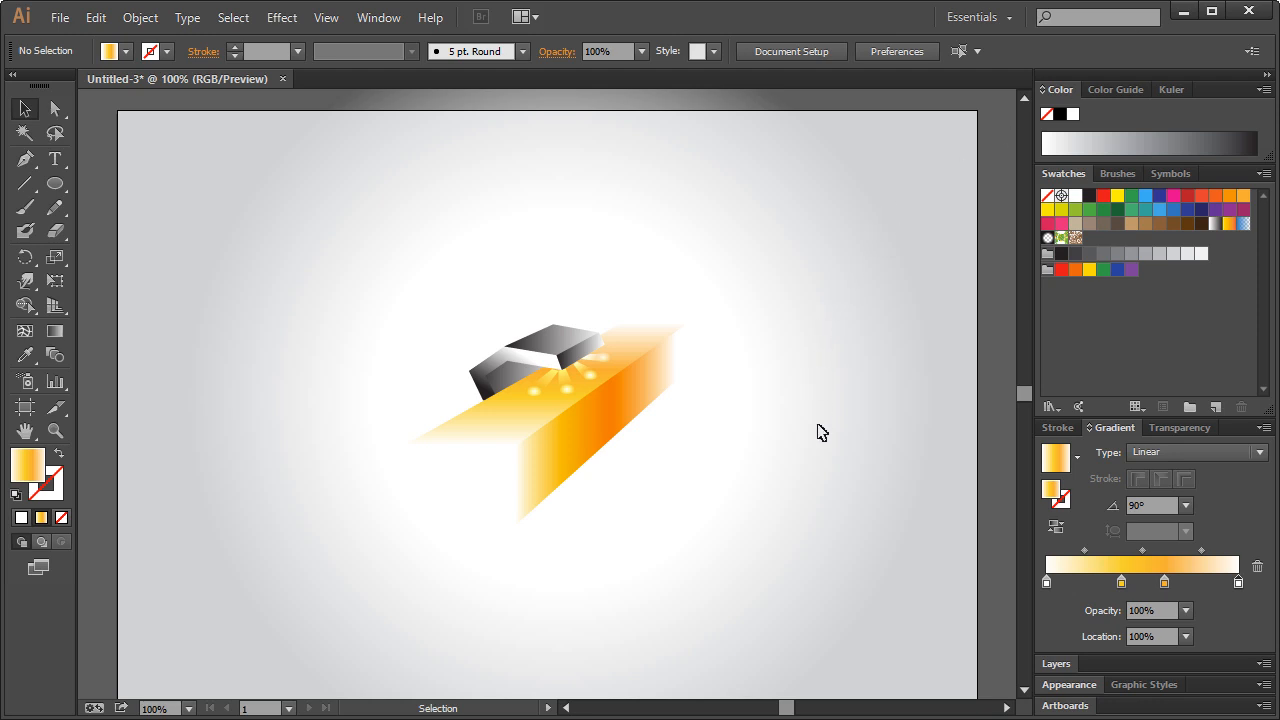
mouse_move(532, 444)
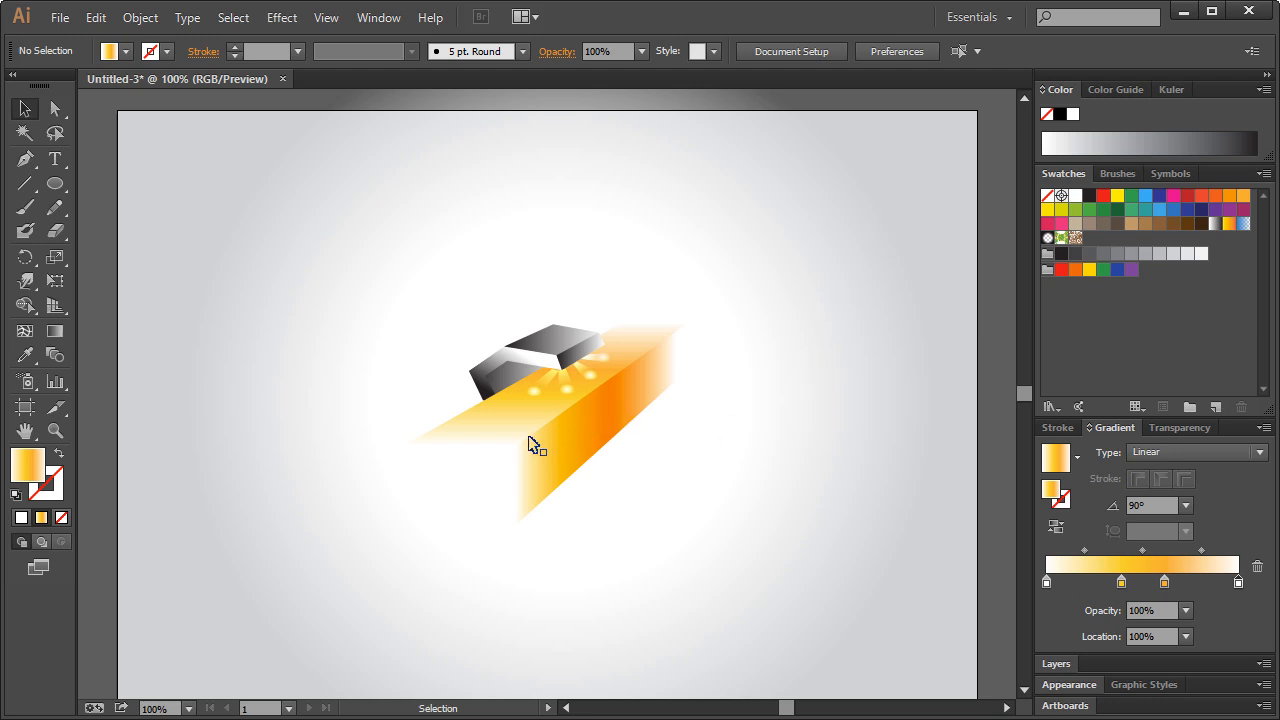
mouse_move(780, 351)
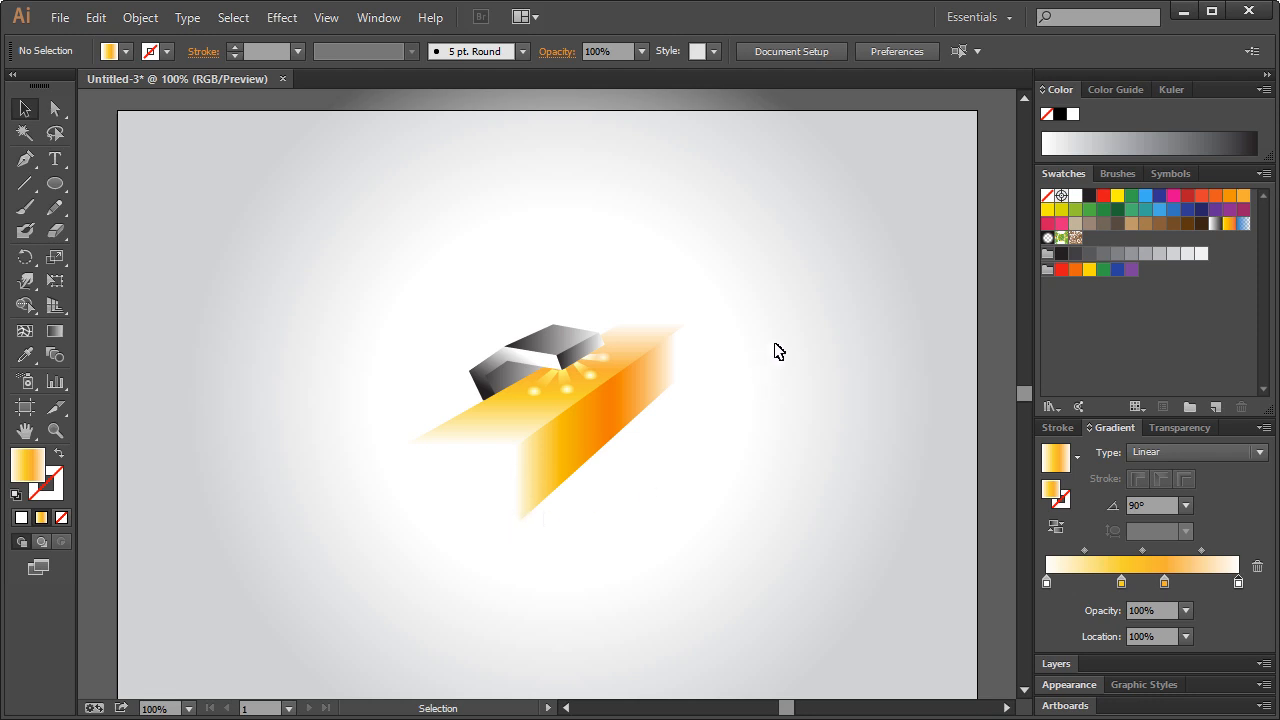
mouse_move(648, 373)
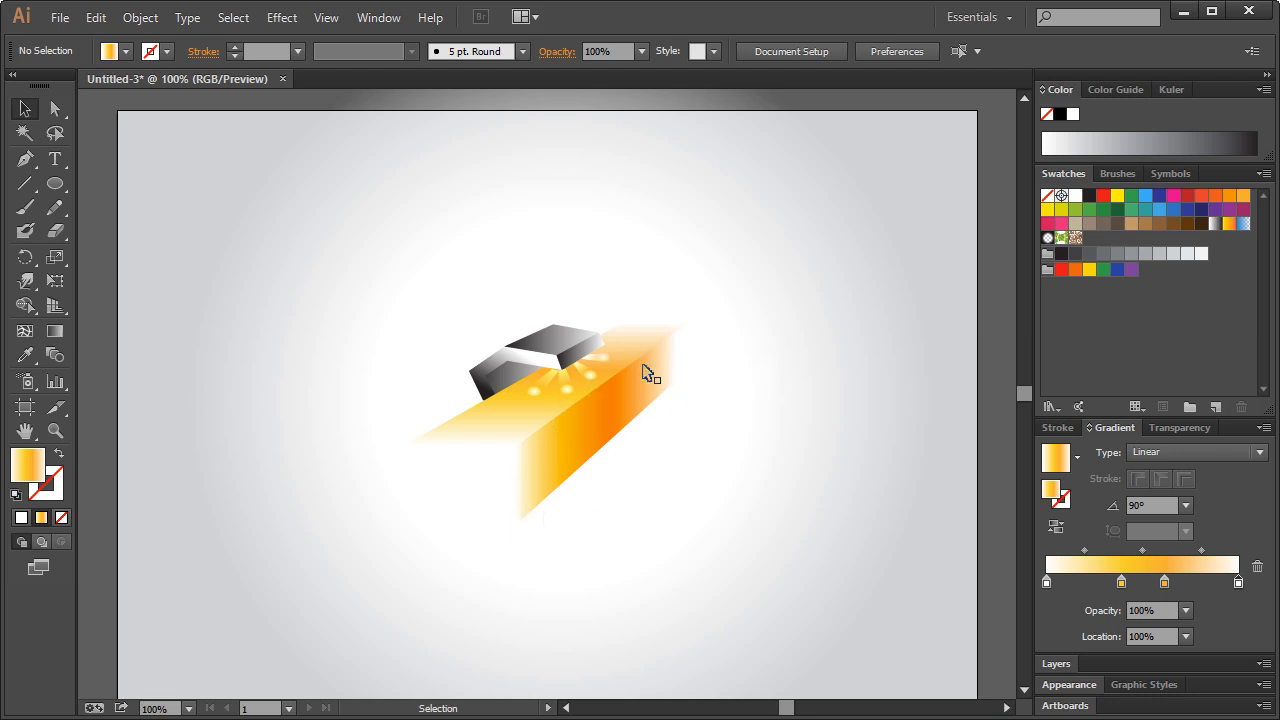
mouse_move(590, 365)
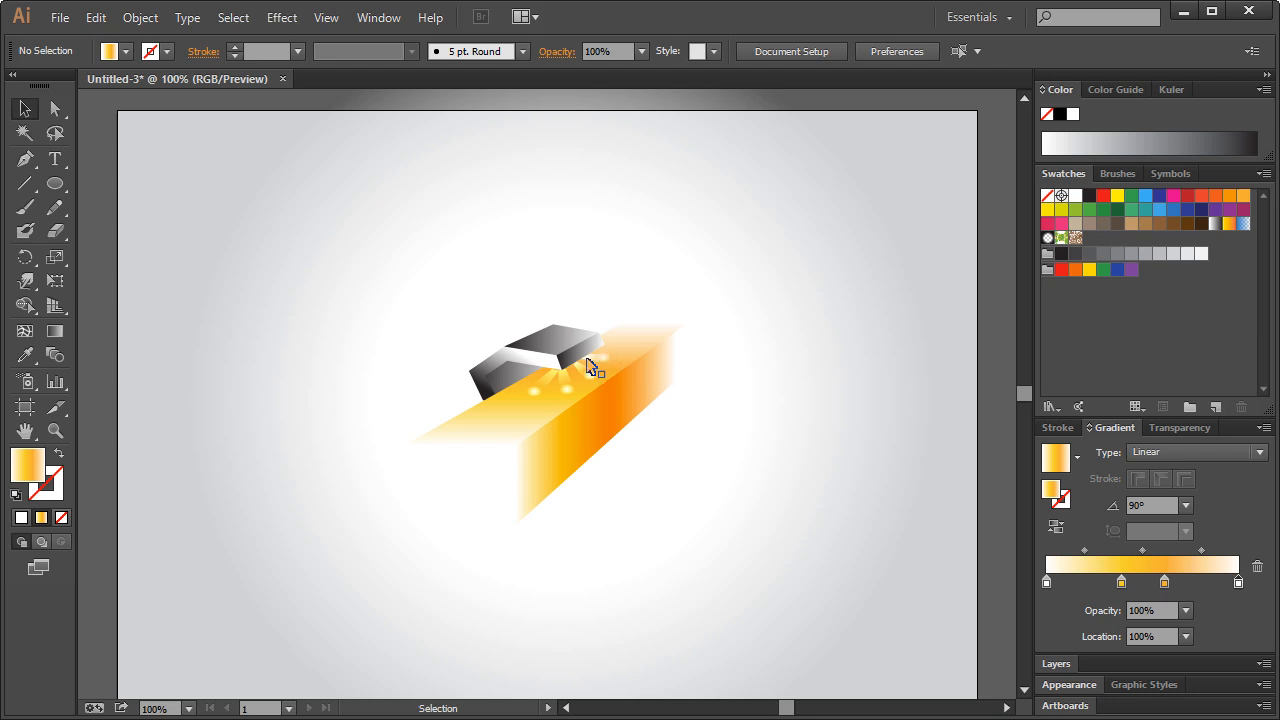
mouse_move(513, 462)
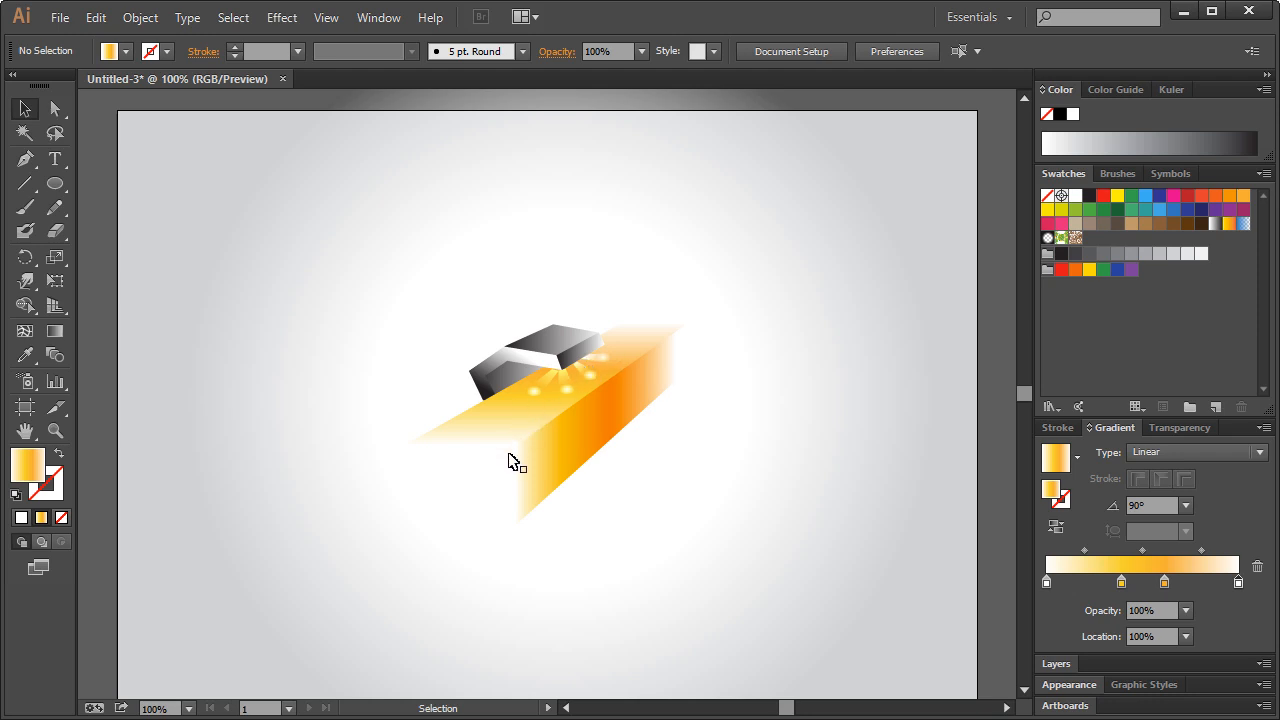
mouse_move(513, 470)
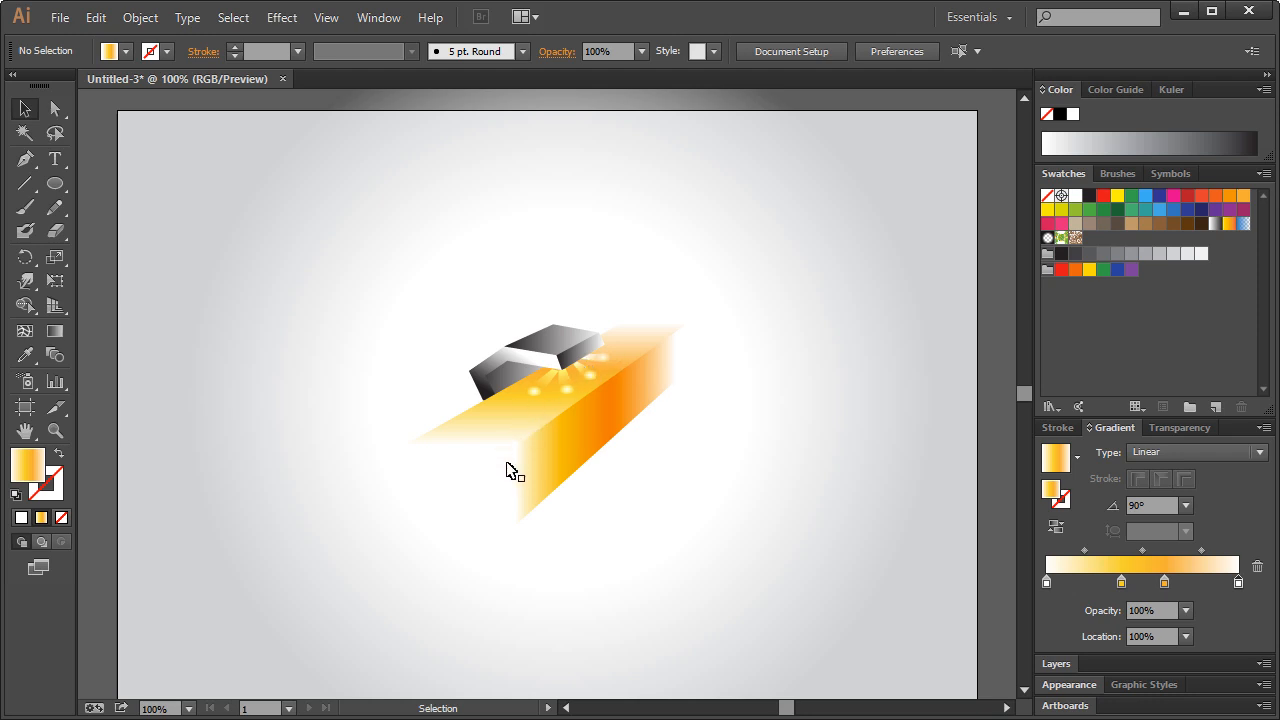